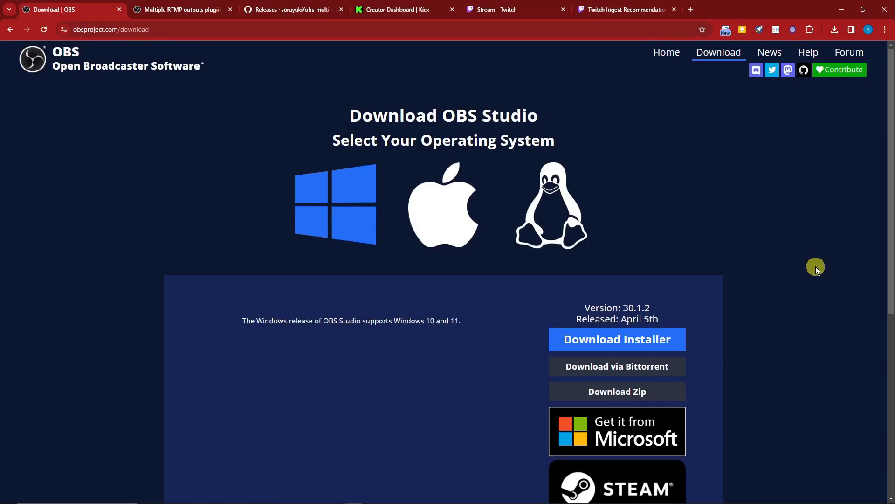
mouse_move(218, 104)
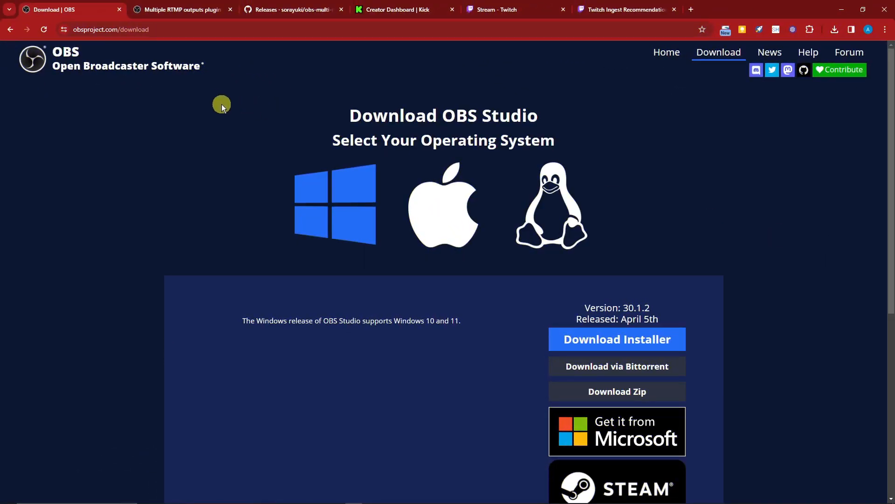
mouse_move(264, 94)
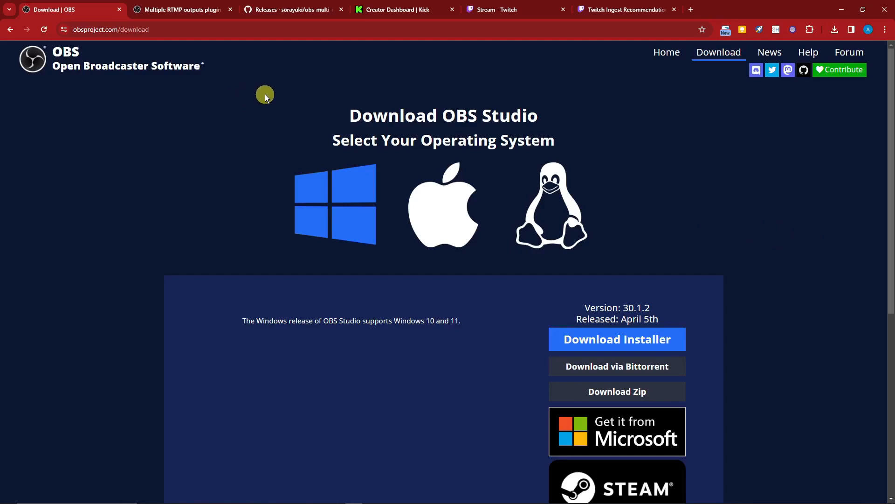
mouse_move(443, 204)
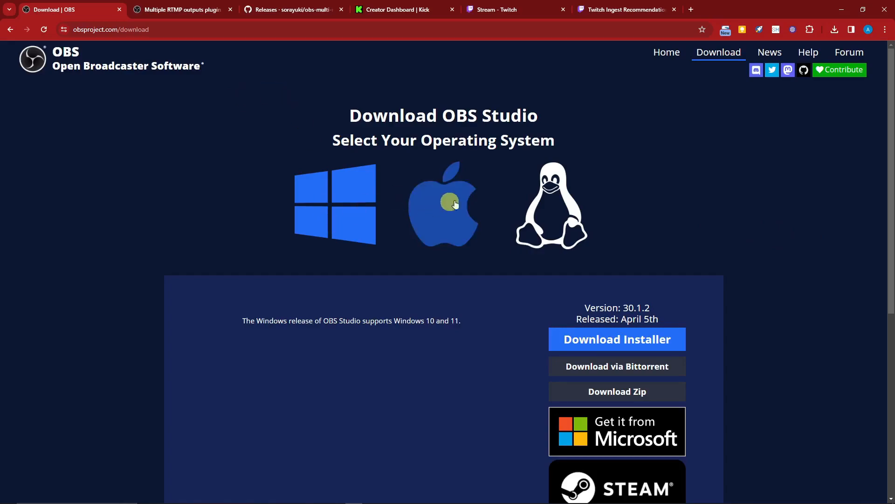
mouse_move(661, 218)
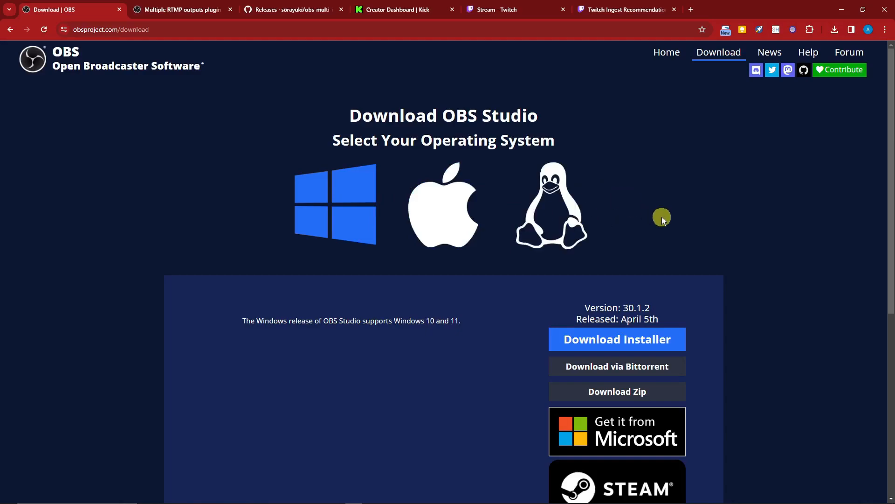
Go from the Multiple RTMP outputs forum page to the obs-multi-rtmp GitHub releases via 'Go to download'
scroll(down, 3)
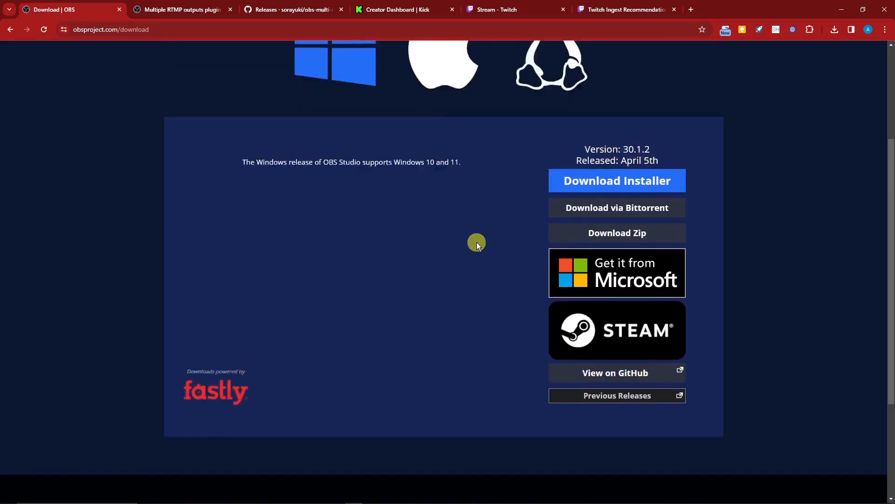
scroll(up, 3)
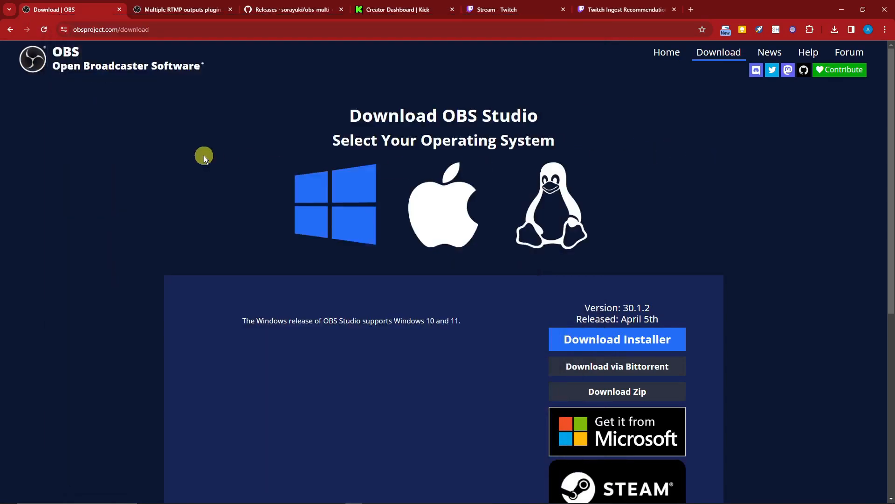
mouse_move(221, 137)
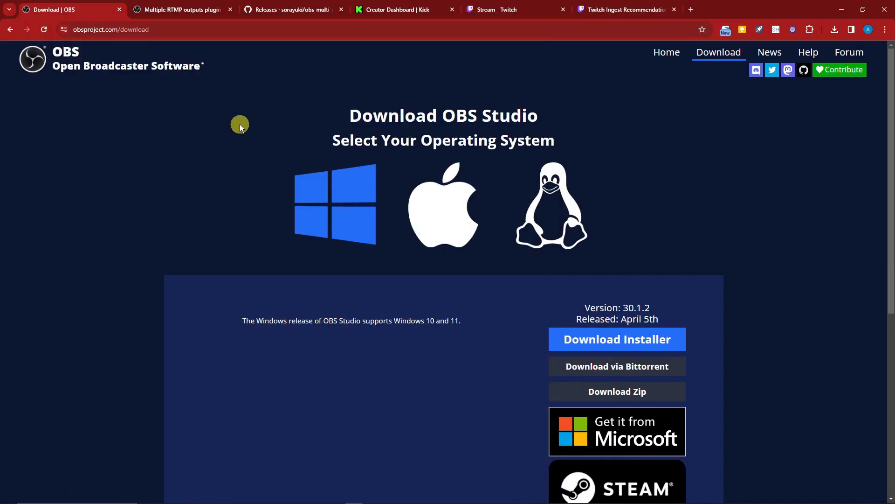
click(182, 10)
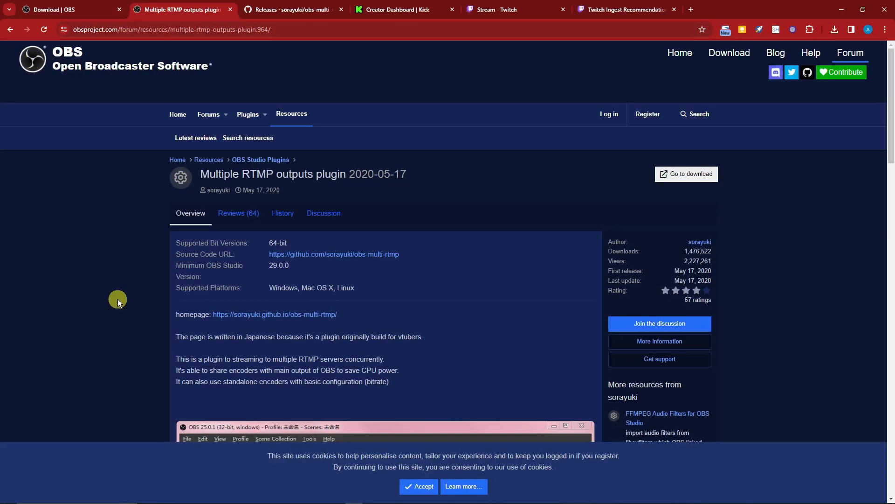
mouse_move(218, 174)
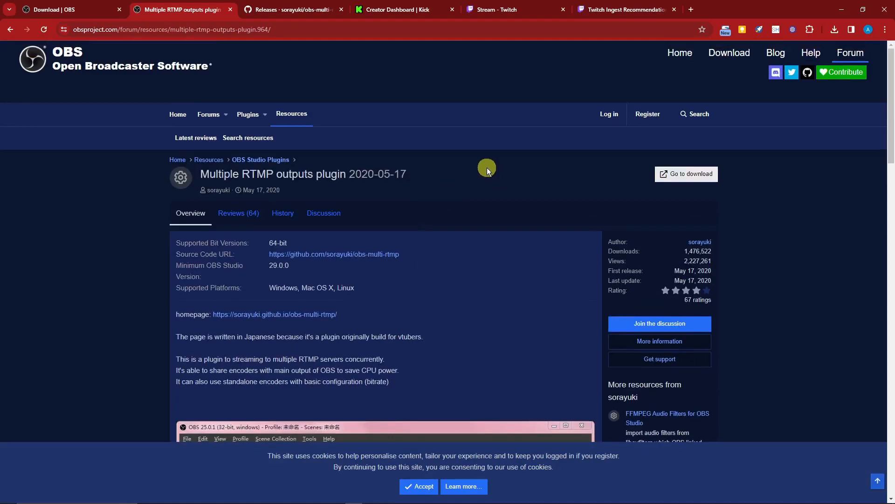
click(291, 10)
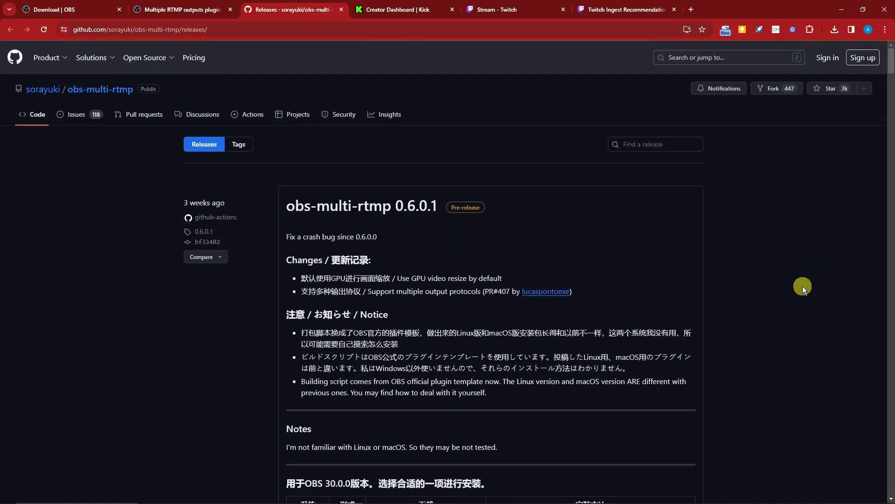
Locate the release assets and launch the downloaded obs-multi-rtmp-0.5.0.4-windows-x64-Installer.exe
scroll(down, 3)
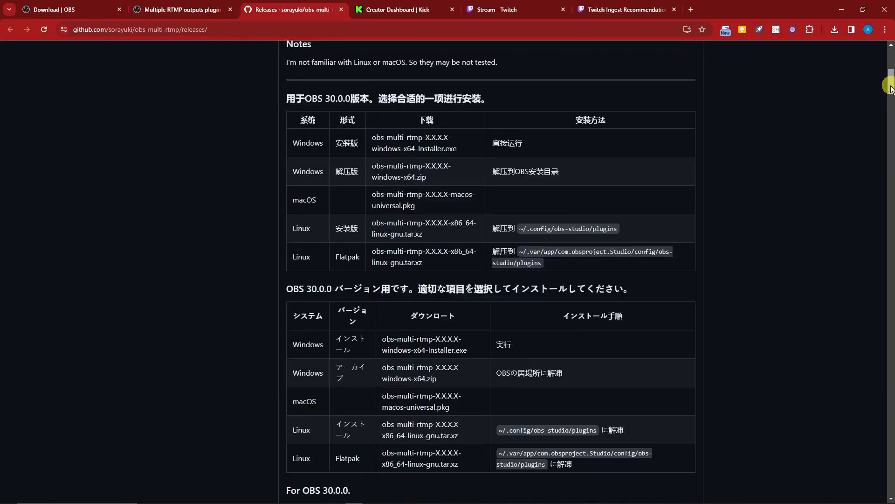
scroll(down, 3)
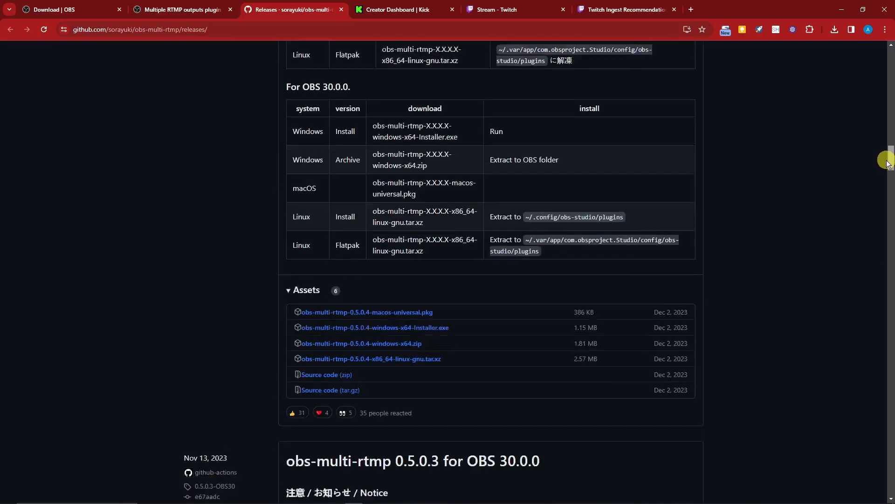
scroll(down, 3)
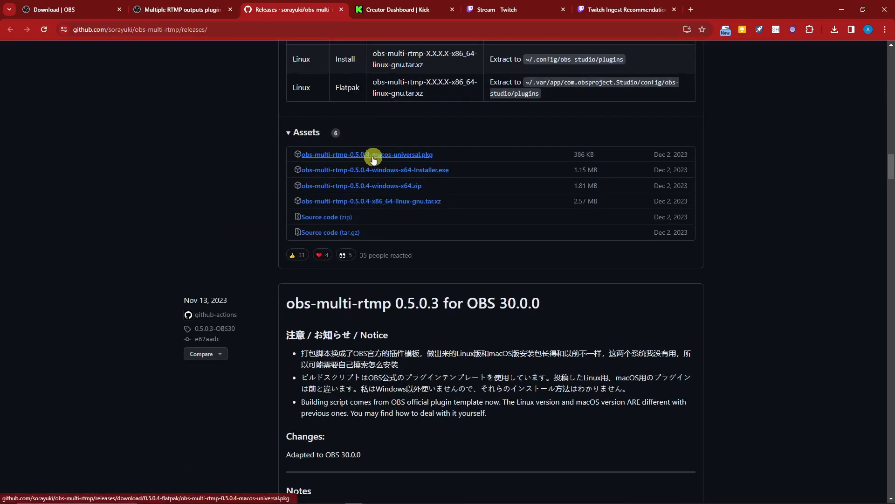
mouse_move(393, 173)
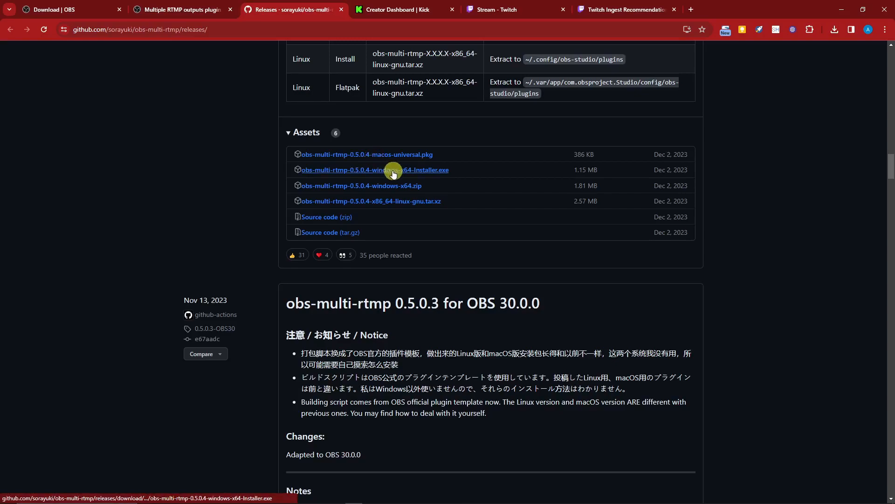
mouse_move(408, 204)
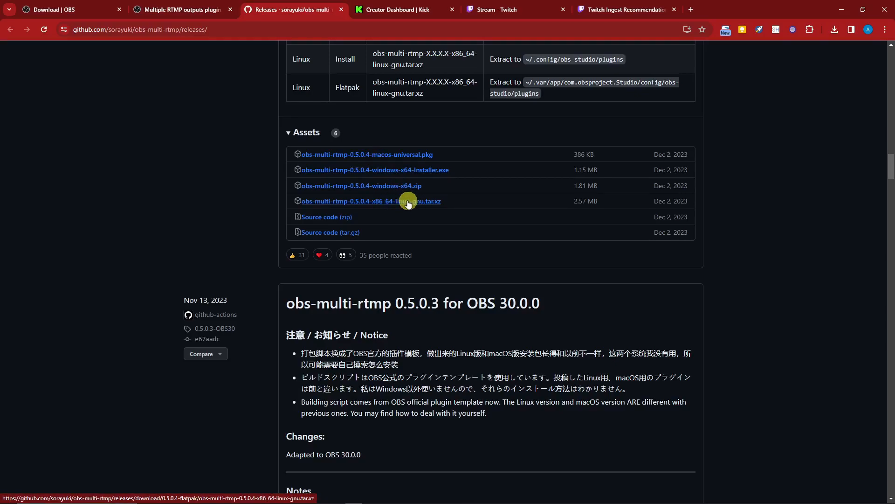
mouse_move(419, 149)
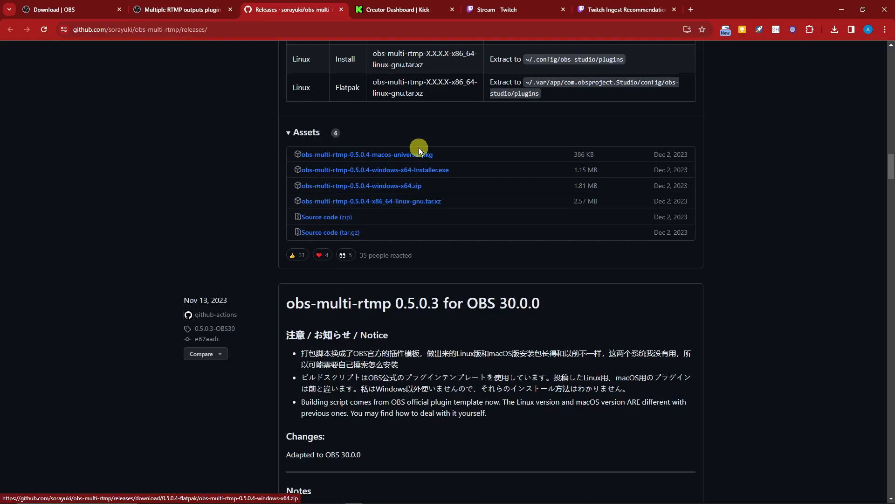
mouse_move(426, 141)
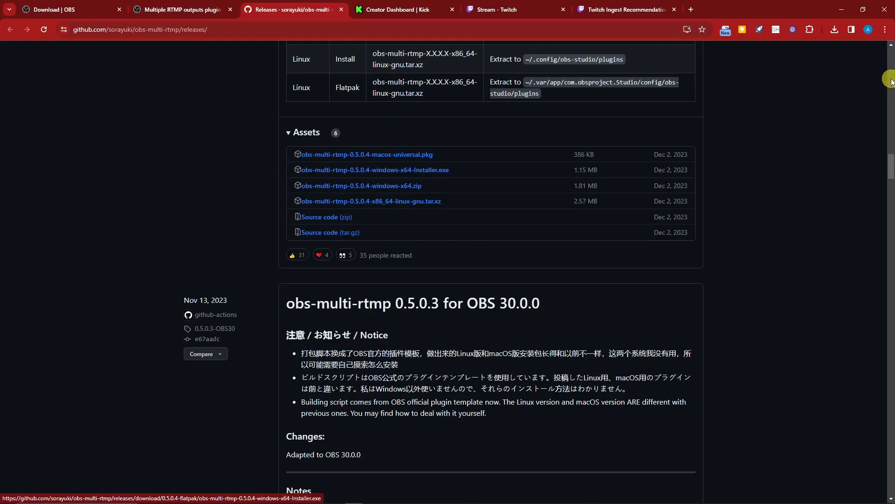
click(833, 29)
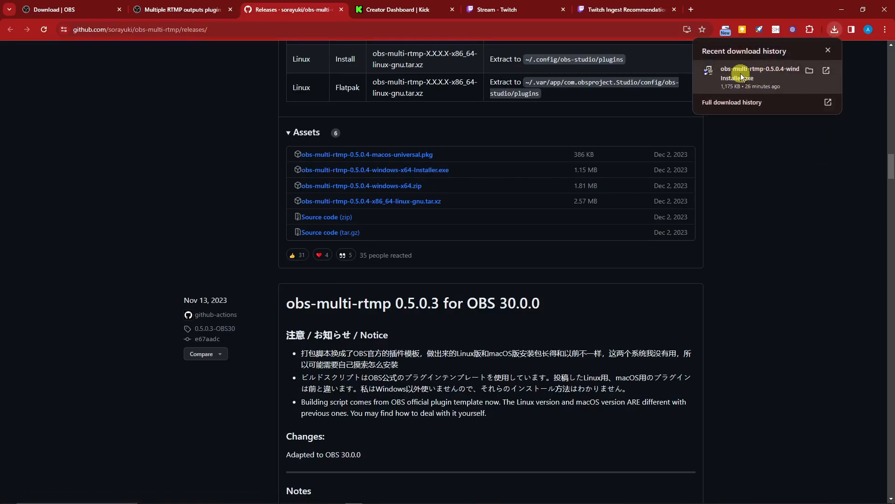
click(780, 242)
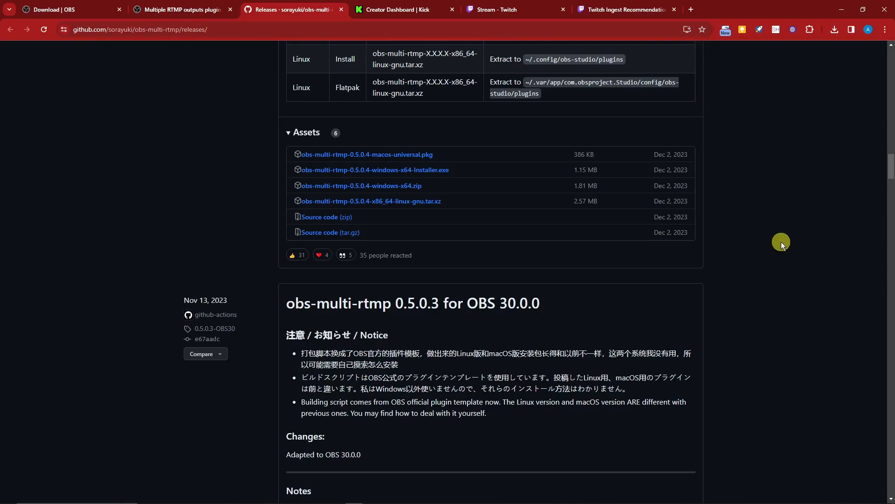
mouse_move(775, 240)
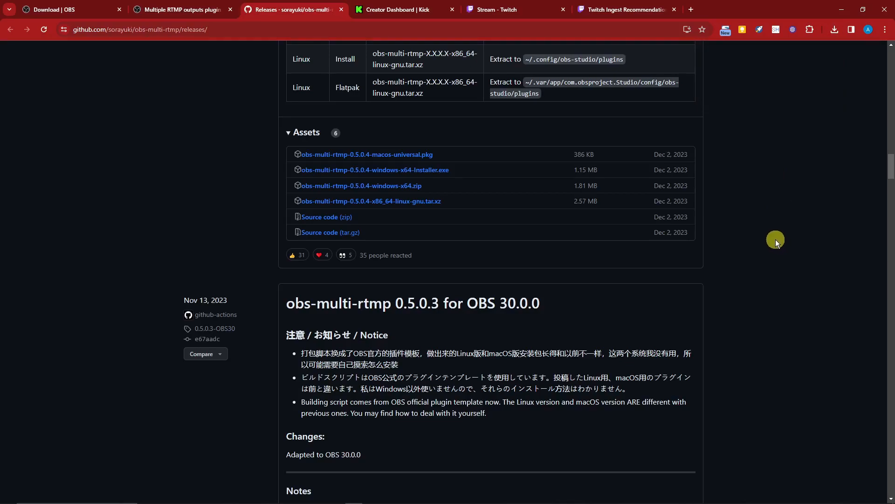
click(215, 496)
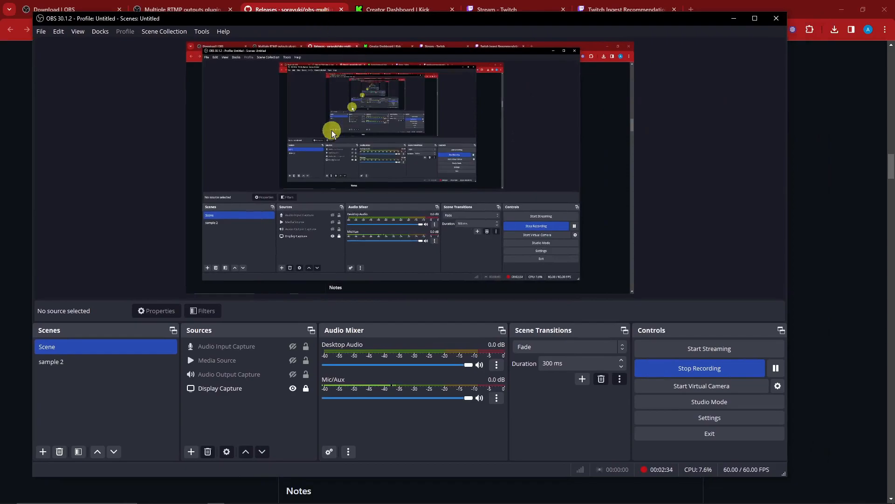
mouse_move(183, 124)
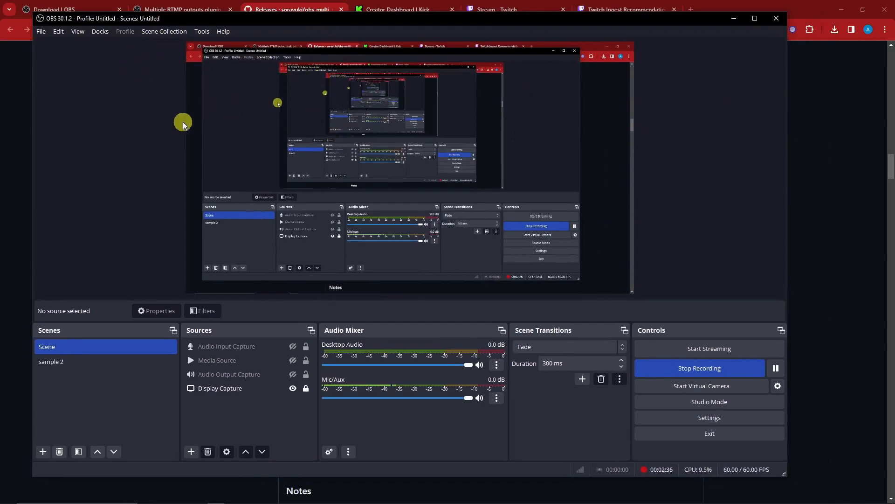
mouse_move(127, 90)
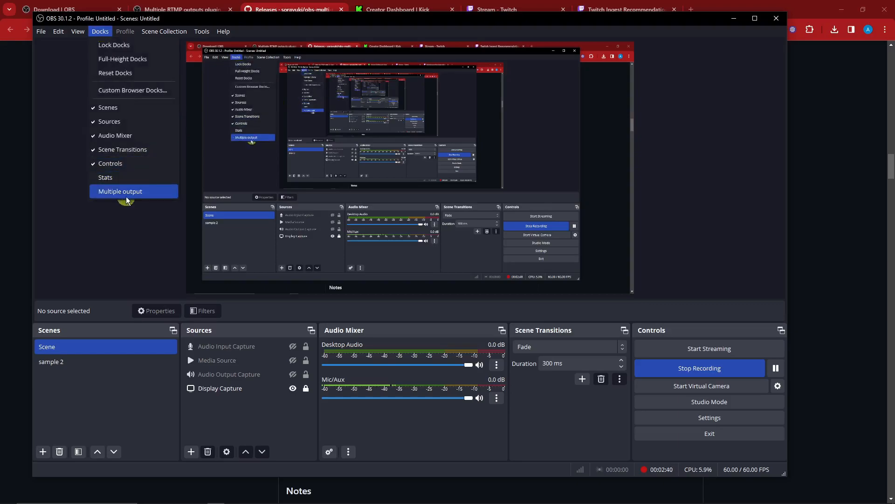
Enable the Multiple output dock from the Docks menu
click(121, 191)
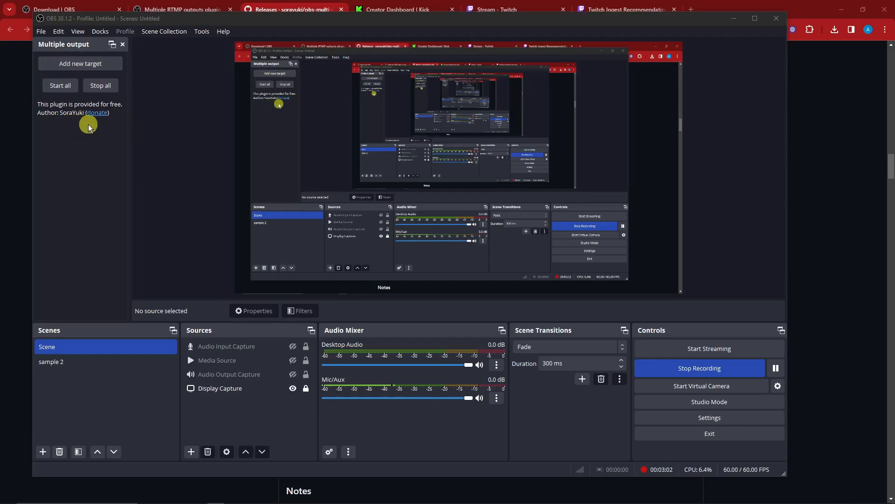
mouse_move(106, 136)
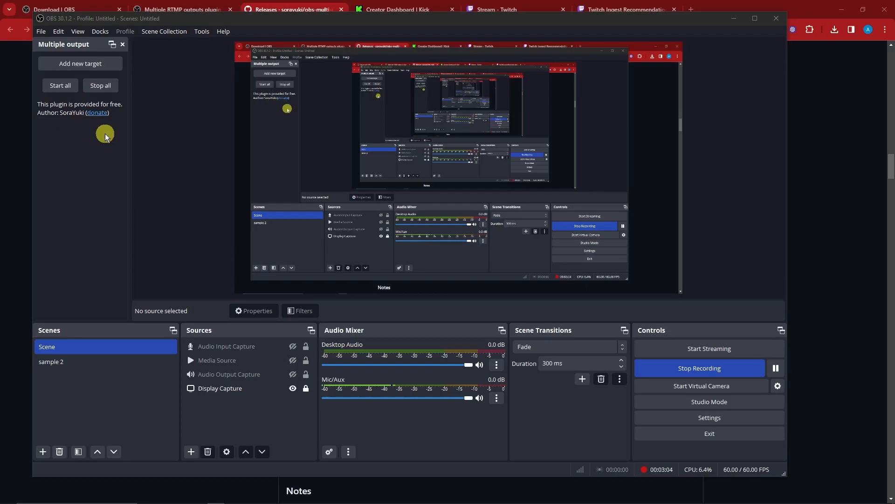
Create a new streaming target named FACEBOOK in the Multiple output dock
click(80, 63)
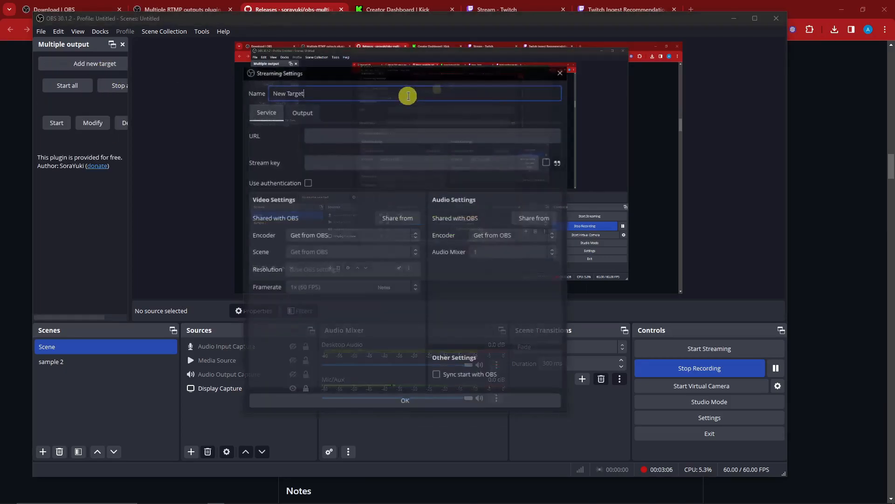
text(F)
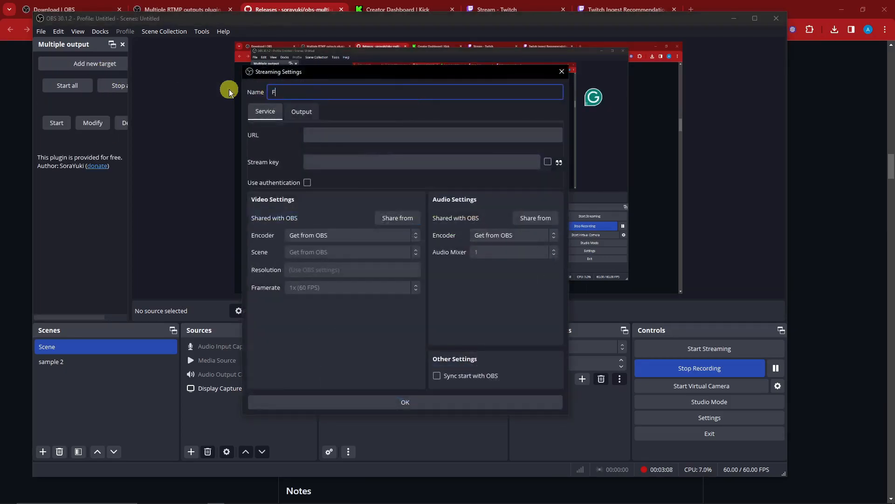
text(ACEBOOK)
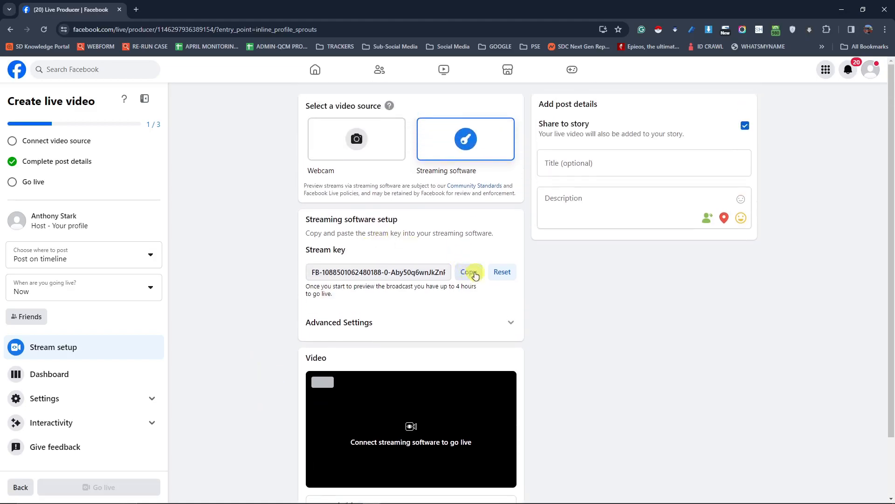
Fill the FACEBOOK target with Facebook's stream key and server URL rtmps://live-api-s.facebook.com:443/rtmp/ and save it
click(470, 272)
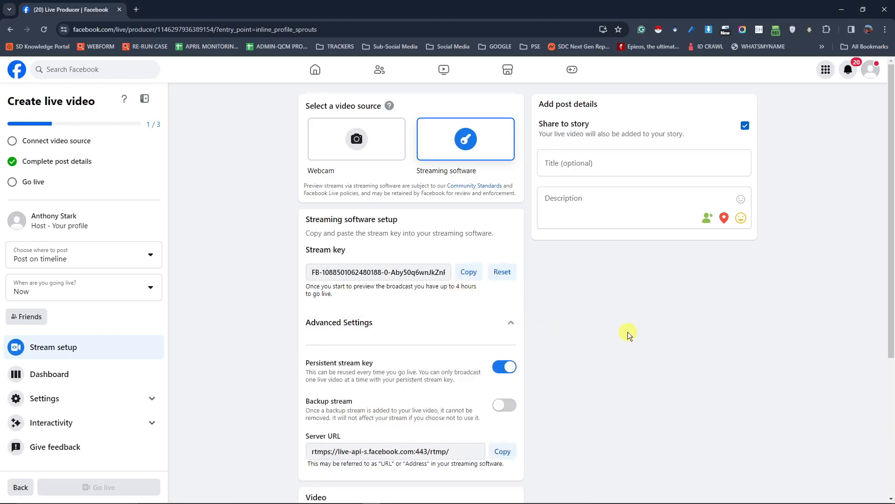
scroll(down, 3)
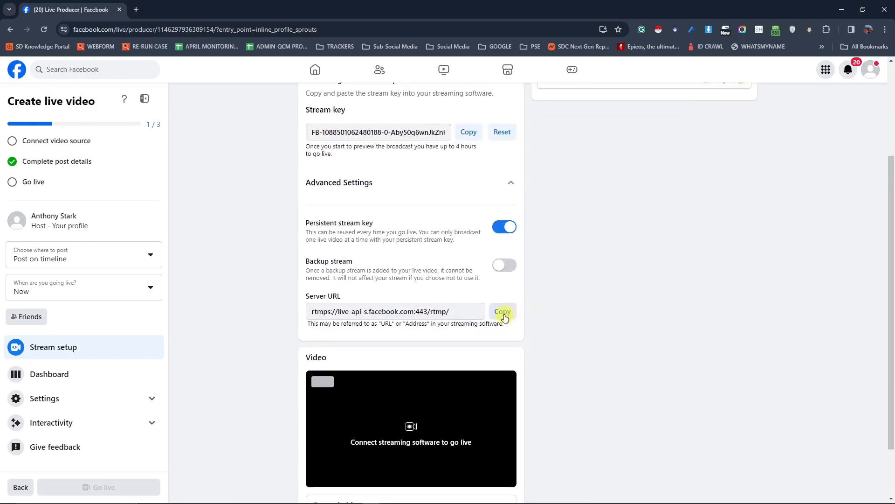
click(502, 312)
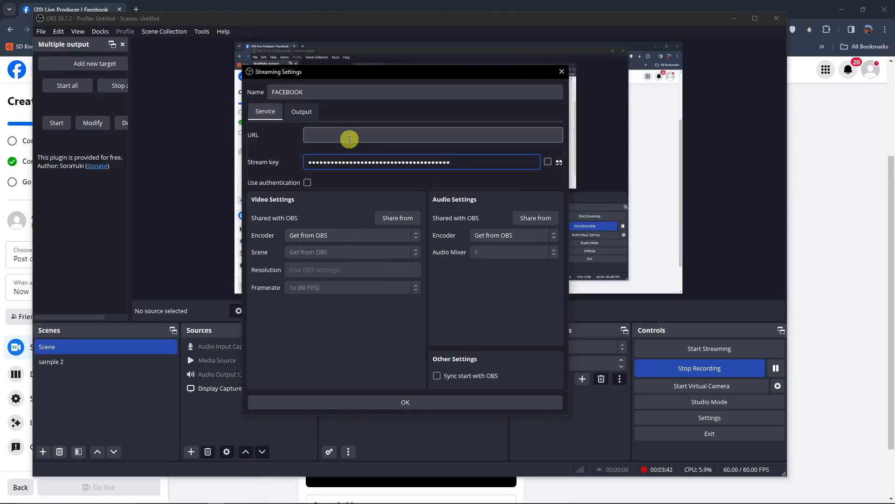
text(rtmps://live-api-s.facebook.com:443/rtmp/)
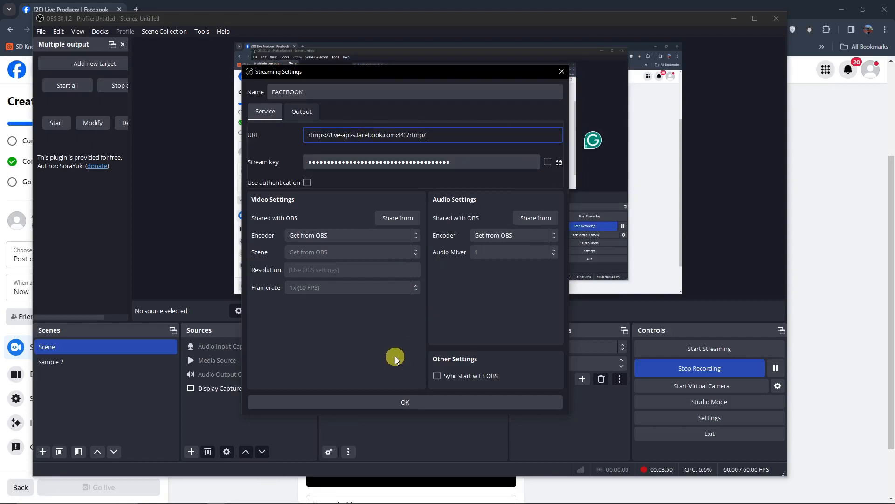
mouse_move(479, 391)
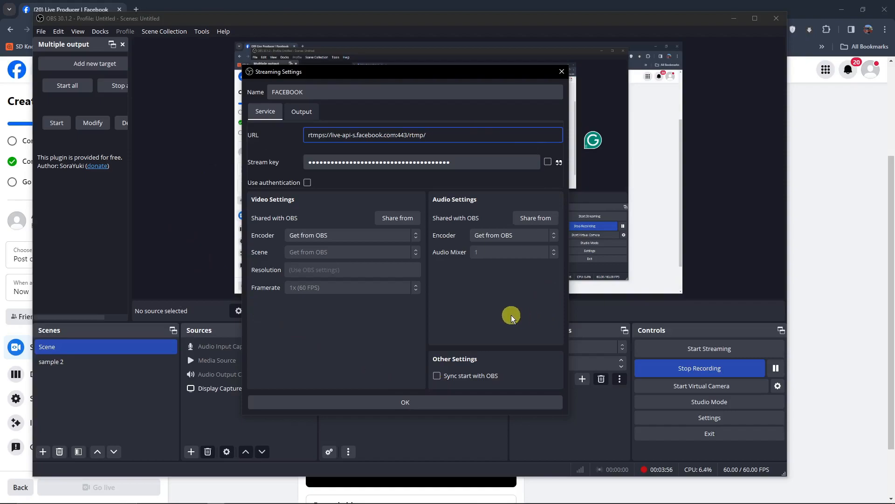
mouse_move(361, 244)
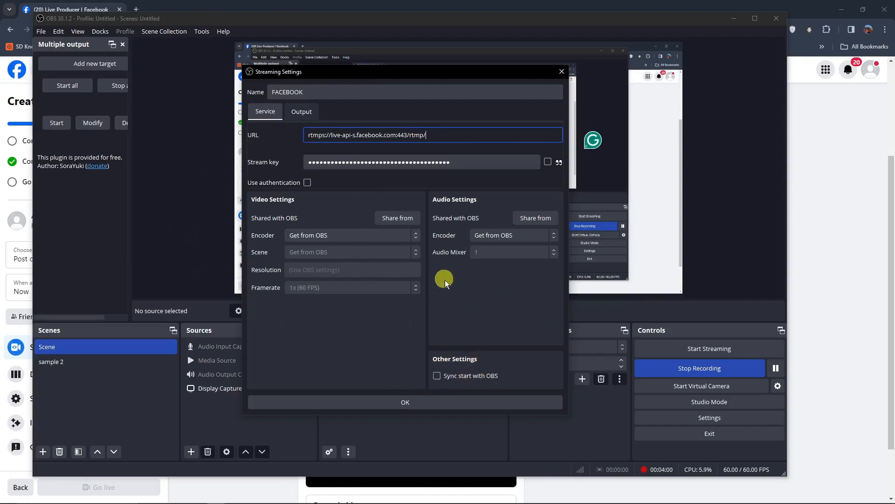
mouse_move(436, 282)
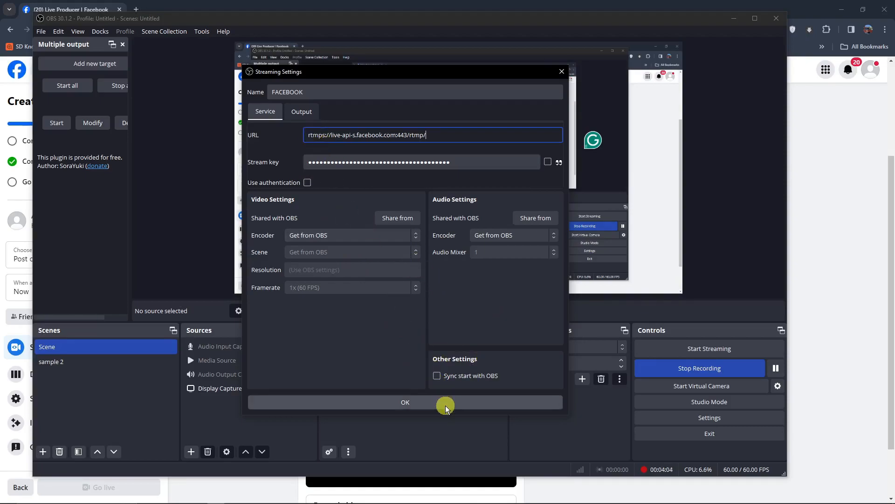
click(405, 402)
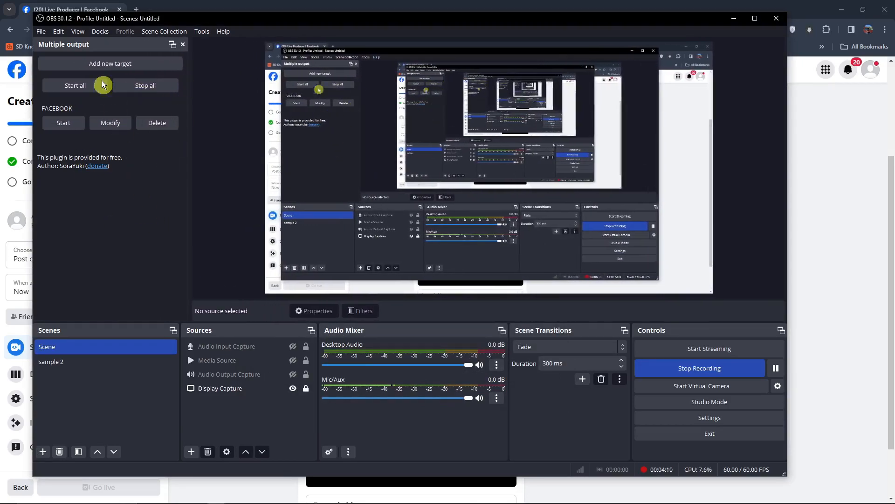
Create a target named KICK with stream URL rtmps://fa713fc1b171.global-contribute.live-video.net
click(110, 64)
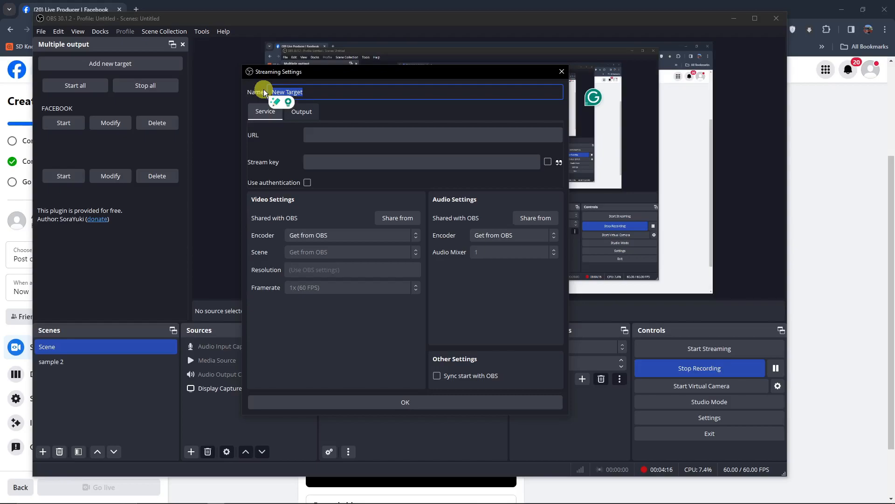
text(KICK)
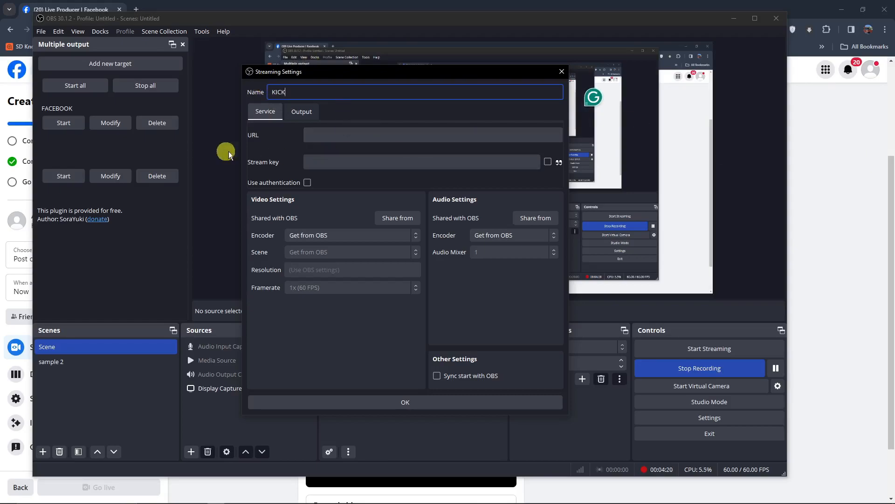
mouse_move(818, 113)
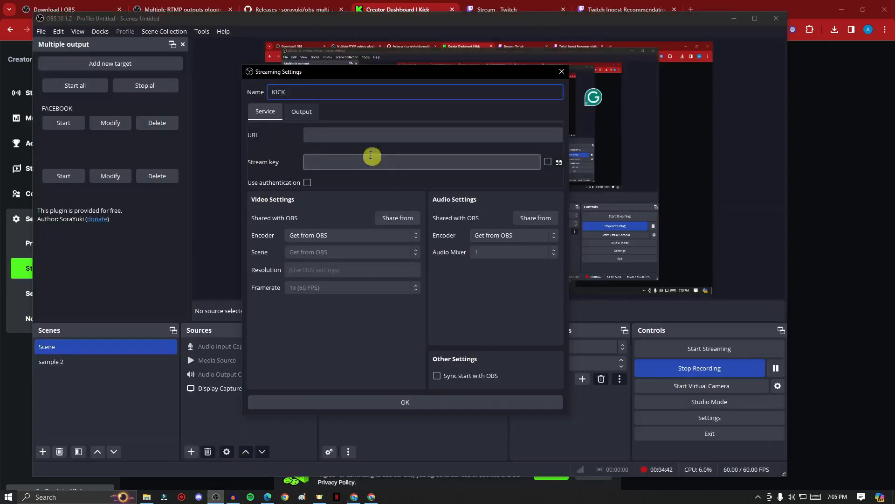
text(rtmps://fa713fc1b171.global-contribute.live-video.net)
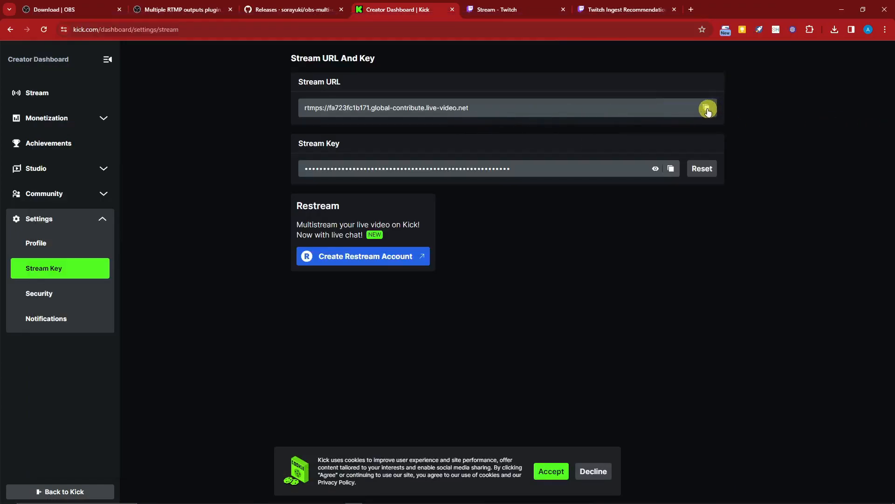
Add Kick's stream key to the KICK target and save it
click(707, 108)
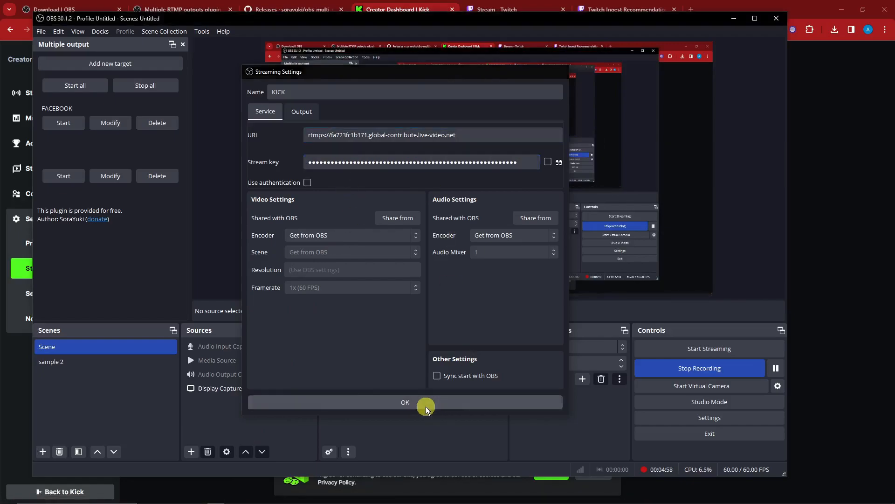
click(404, 402)
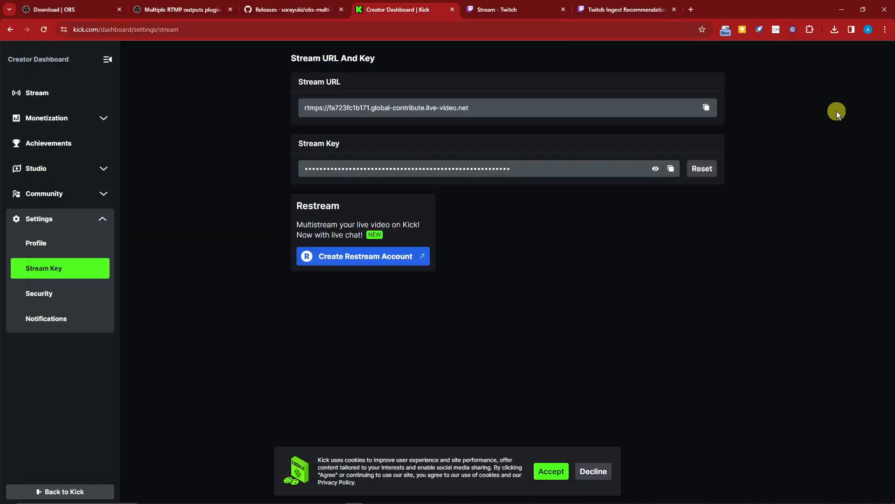
mouse_move(841, 118)
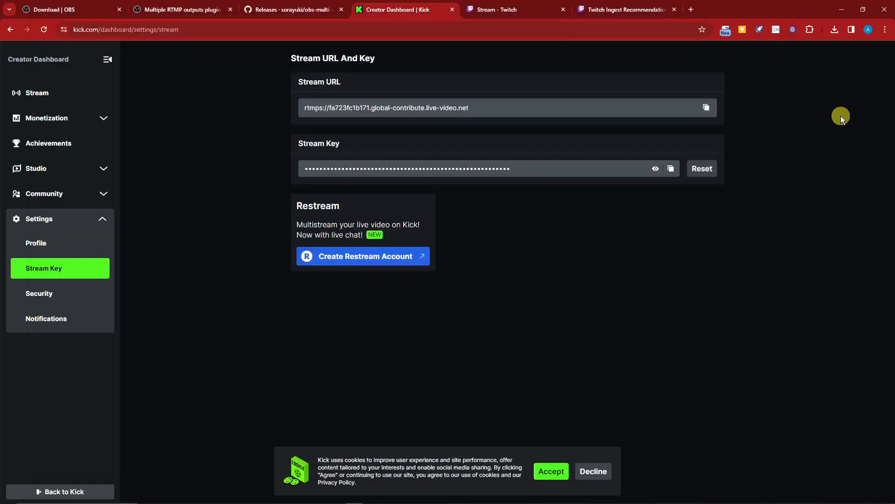
click(510, 9)
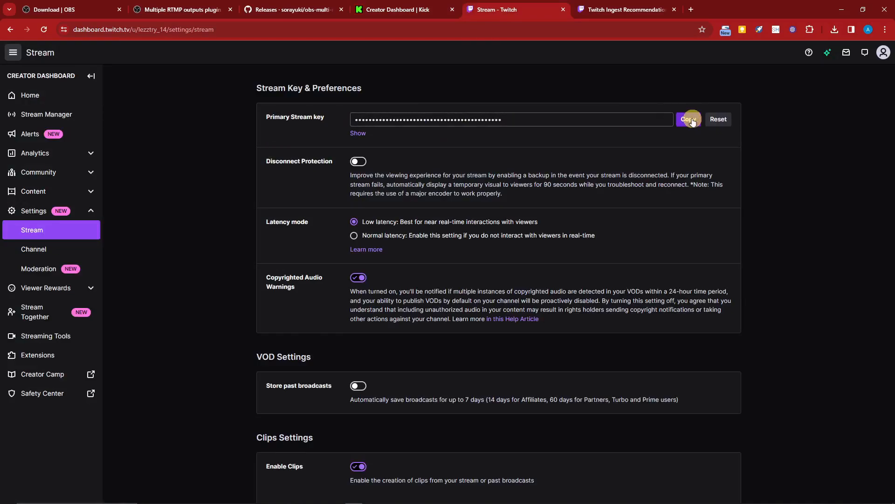
Copy the Twitch primary stream key and begin a third target named TWITCH
click(689, 119)
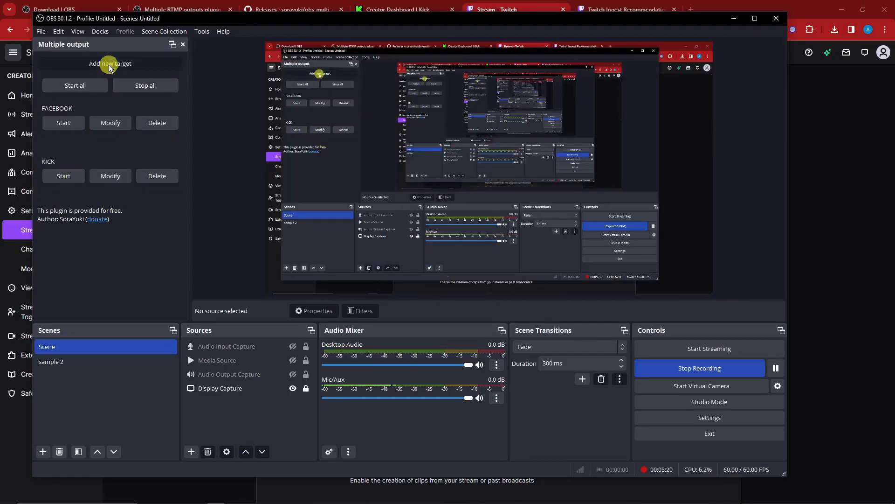
click(110, 64)
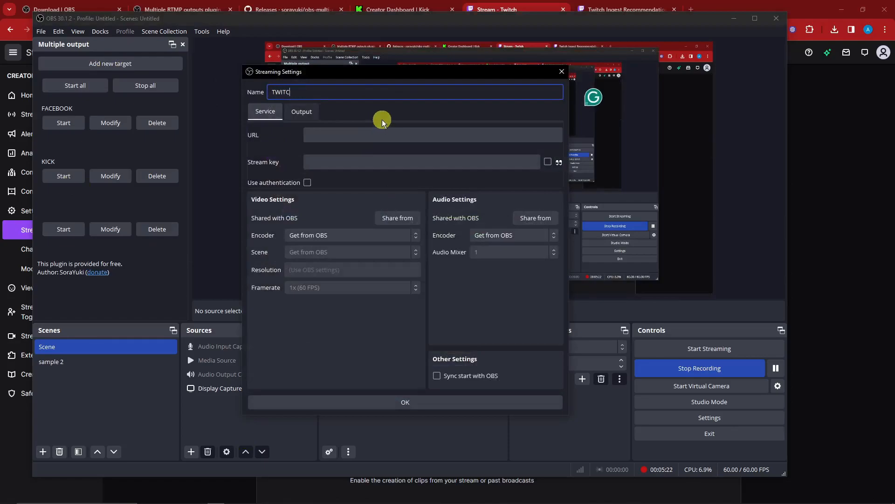
click(422, 162)
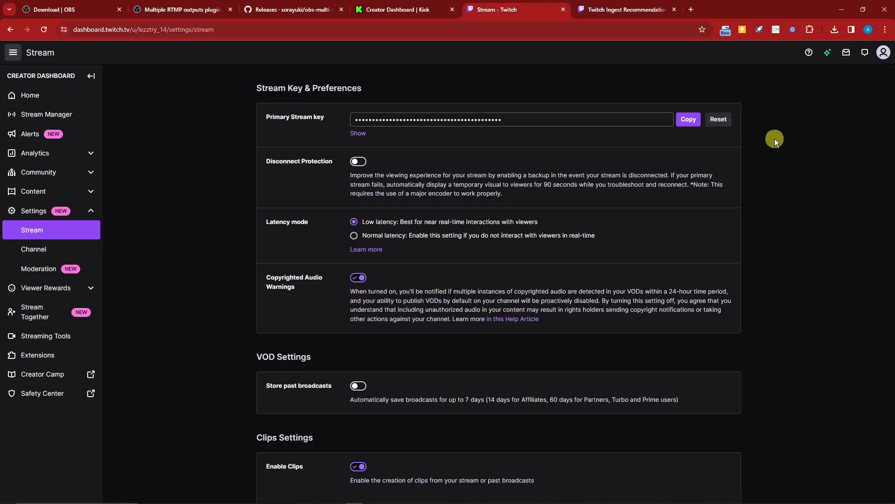
scroll(down, 3)
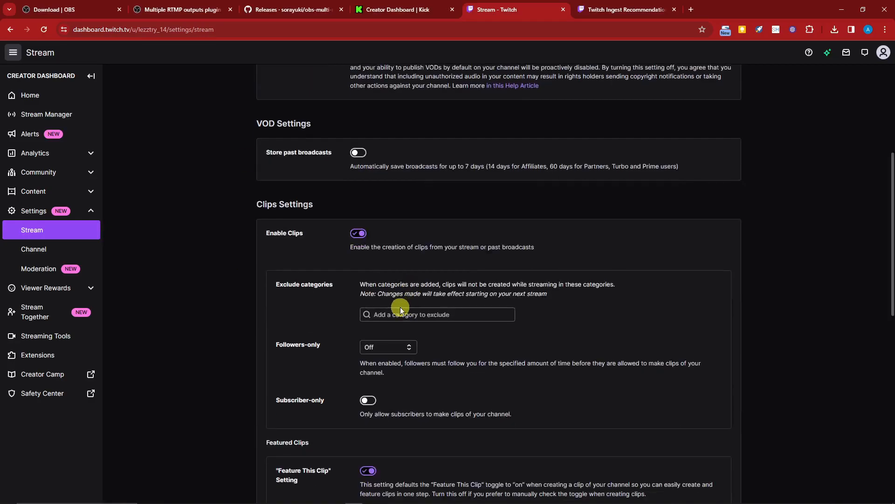
scroll(up, 3)
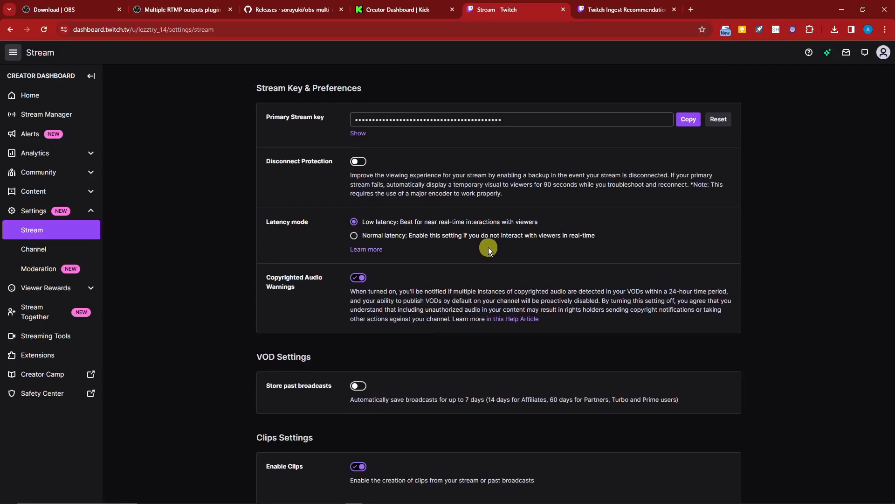
click(624, 10)
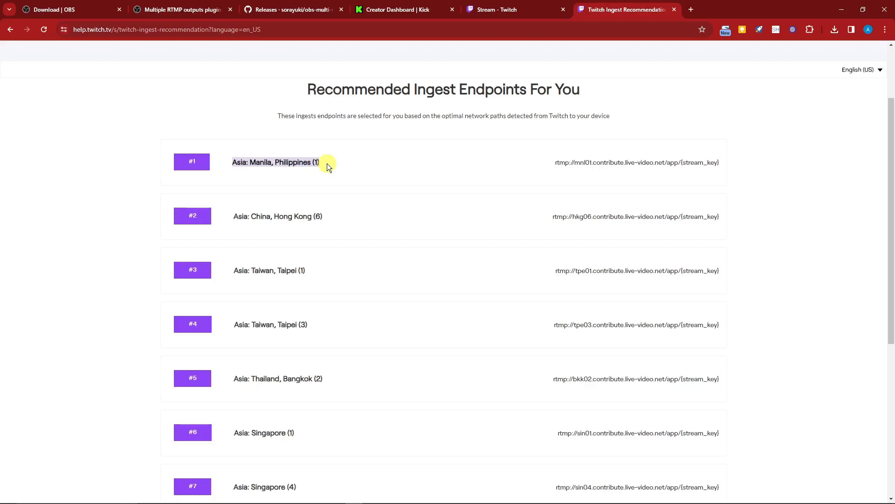
Take the #1 Manila, Philippines rtmp address from Twitch's recommended ingest endpoints
scroll(down, 3)
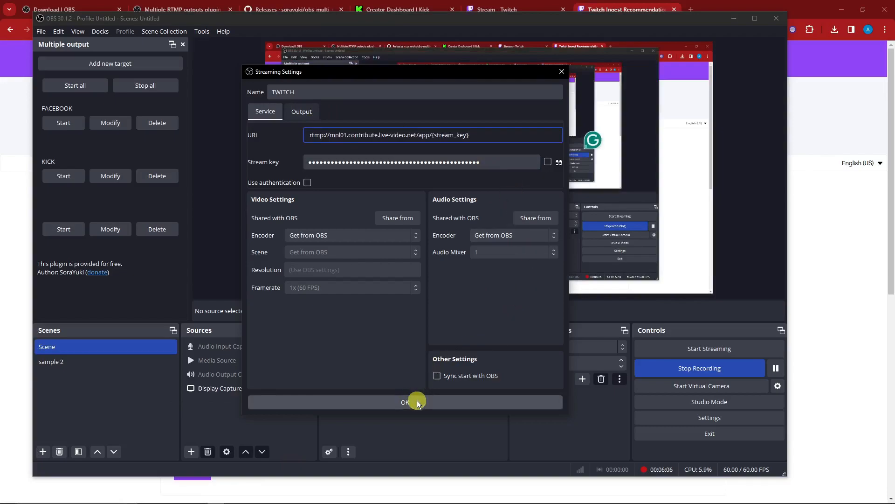
Save the TWITCH target holding the Manila ingest URL and Twitch stream key
click(406, 402)
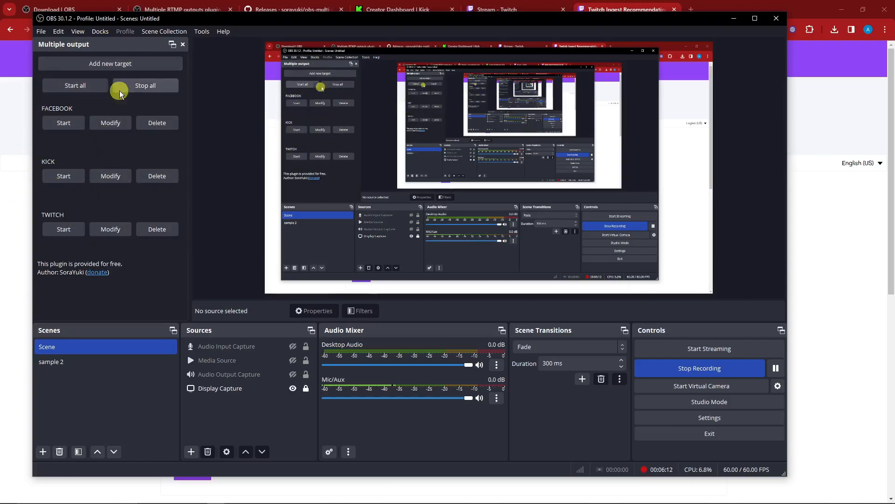
mouse_move(137, 101)
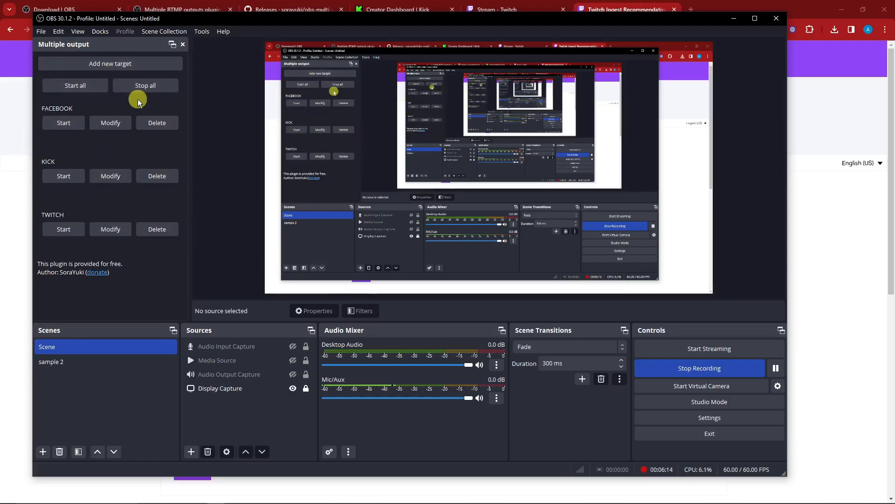
mouse_move(141, 103)
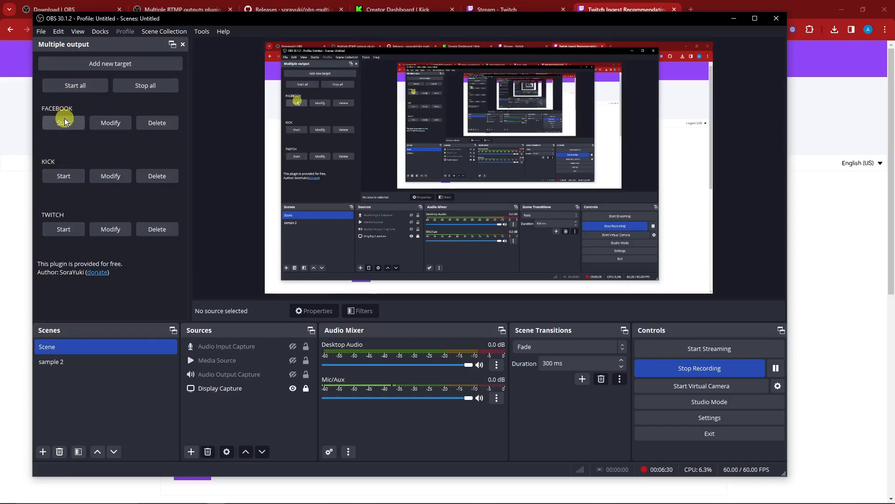
click(110, 122)
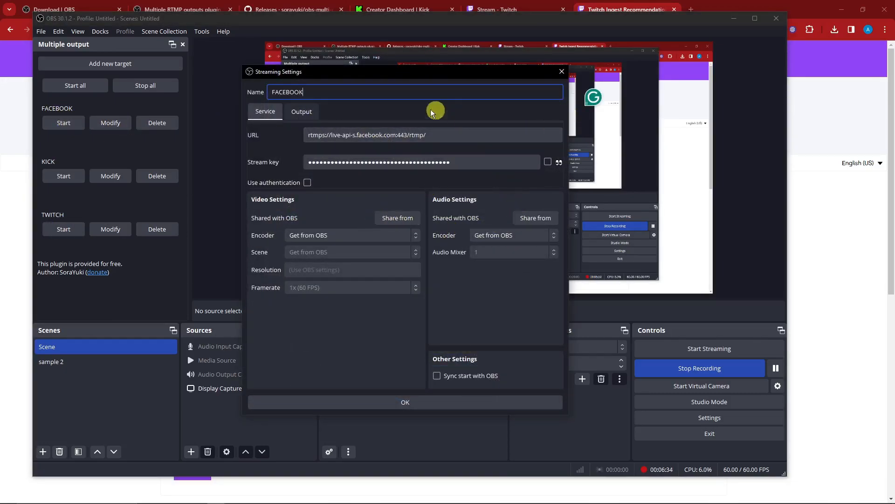
click(405, 401)
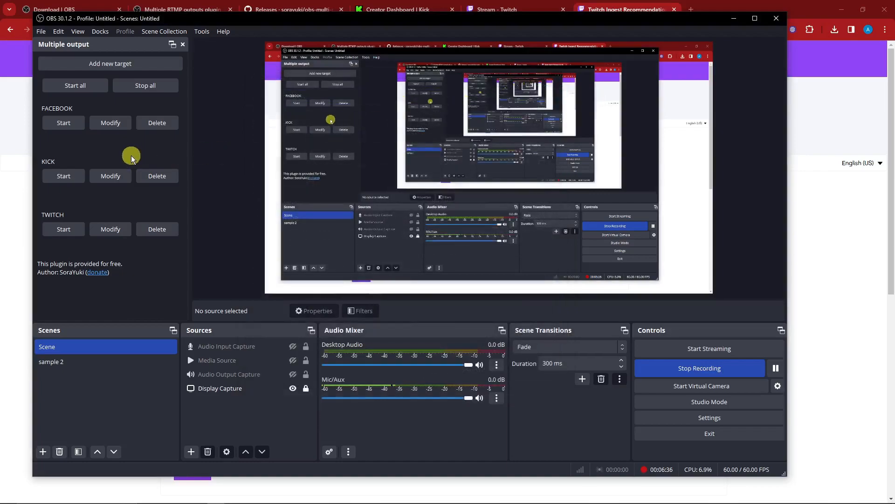
mouse_move(118, 202)
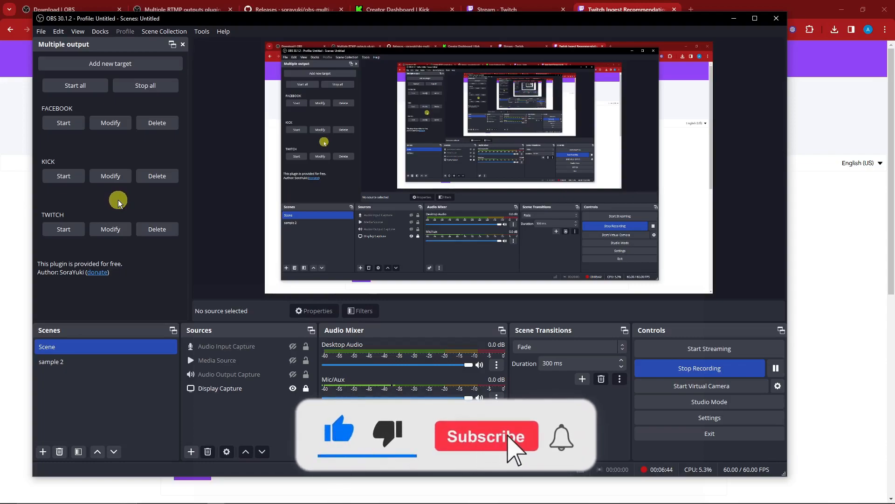
click(486, 436)
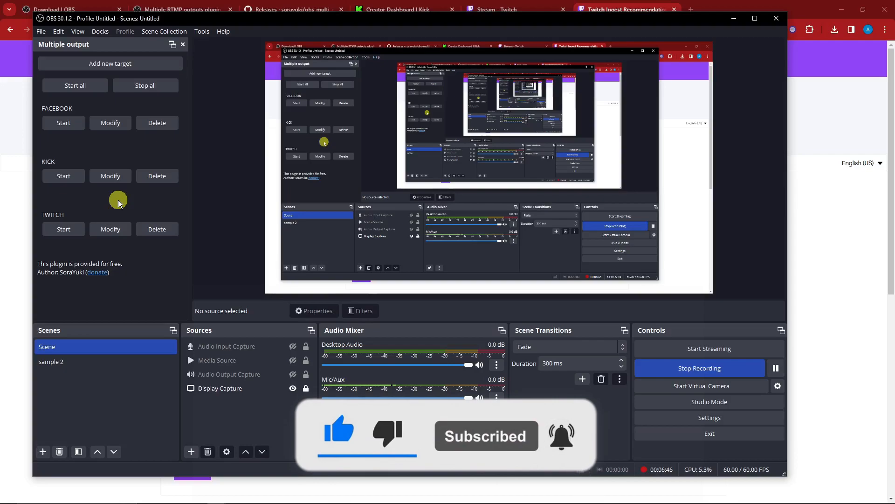